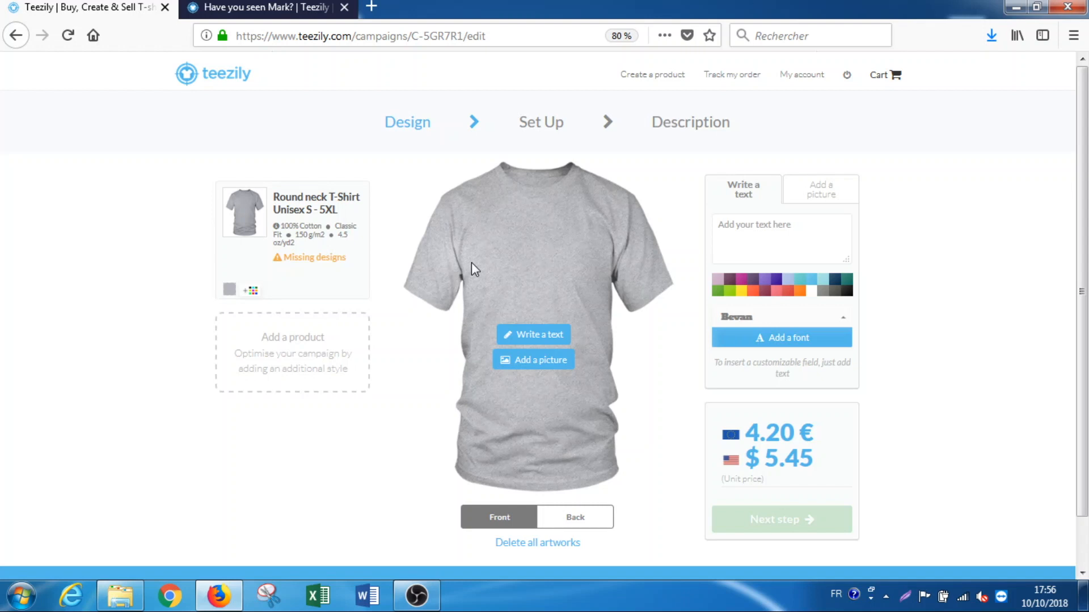
mouse_move(571, 193)
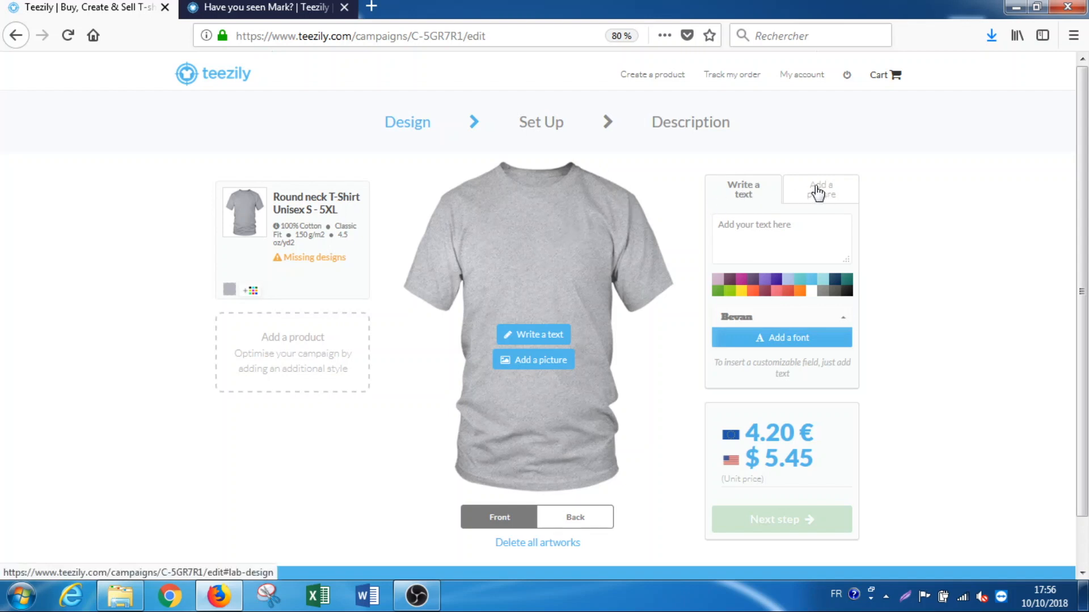
mouse_move(786, 194)
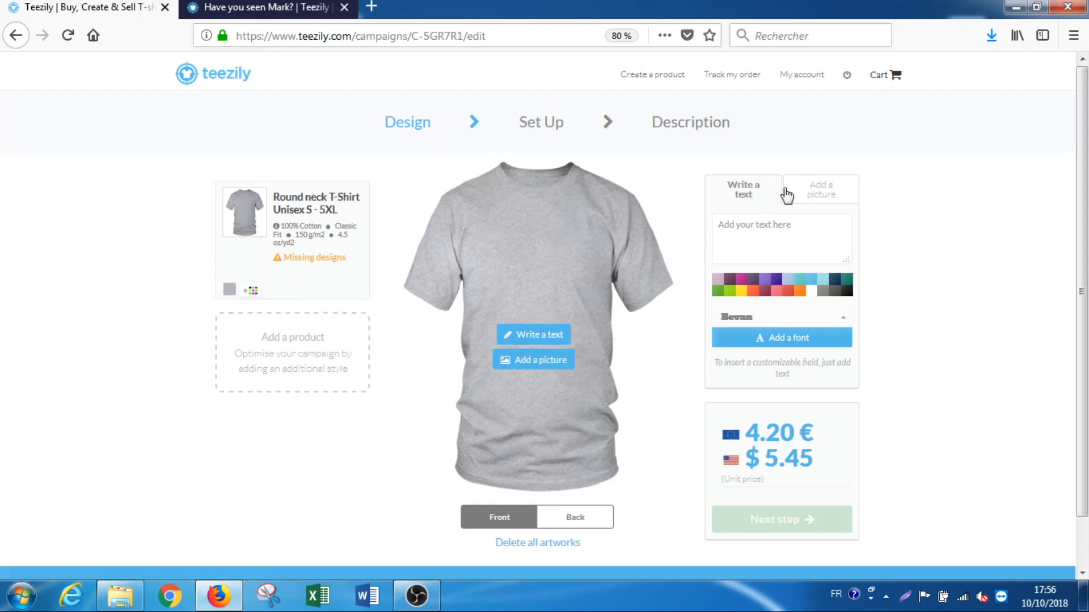
- Add a personalized image placeholder to the grey T-shirt front via Add a picture
left_click(820, 189)
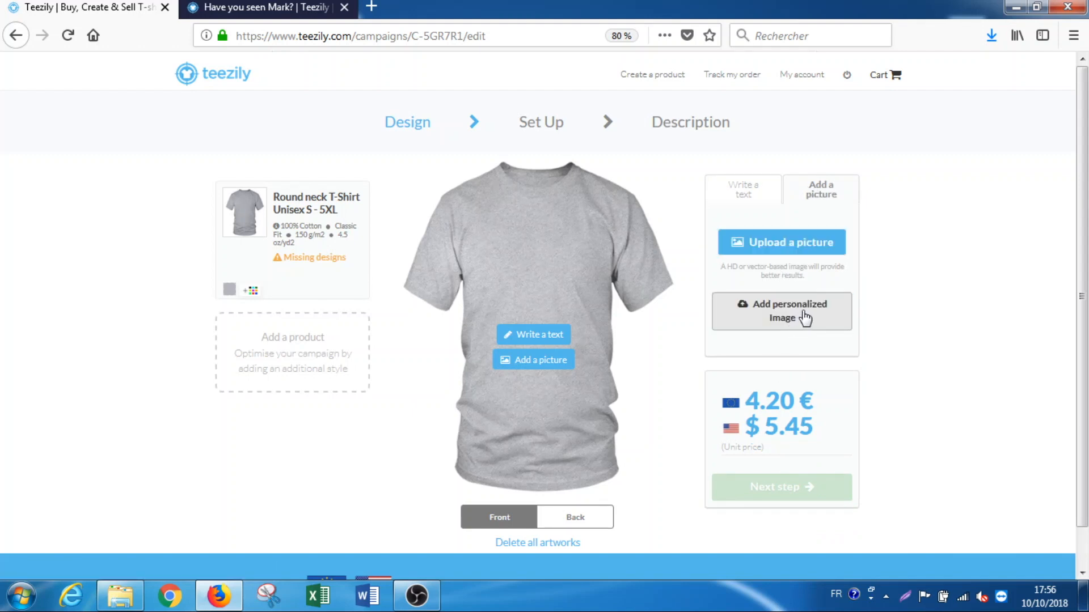
left_click(781, 310)
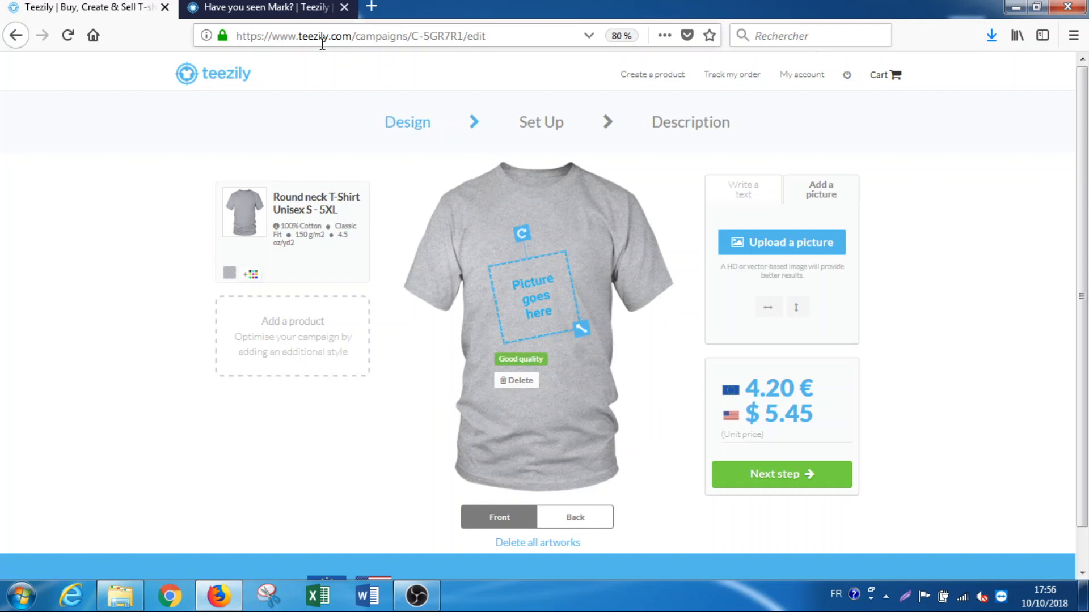
- Switch to the 'Have you seen Mark?' campaign page showing the black WANTED shirt
left_click(267, 7)
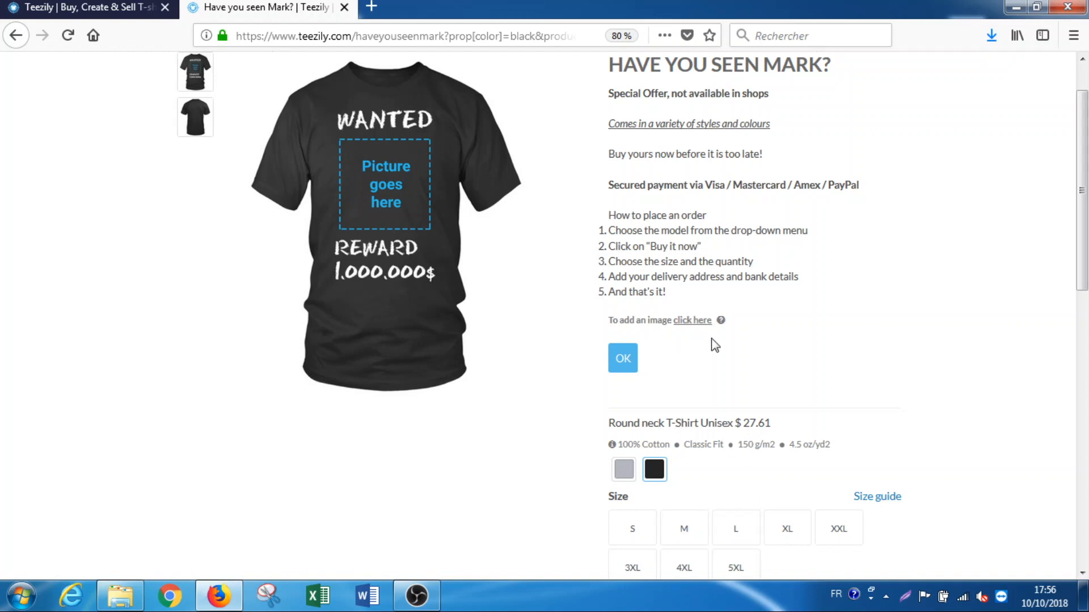
mouse_move(690, 337)
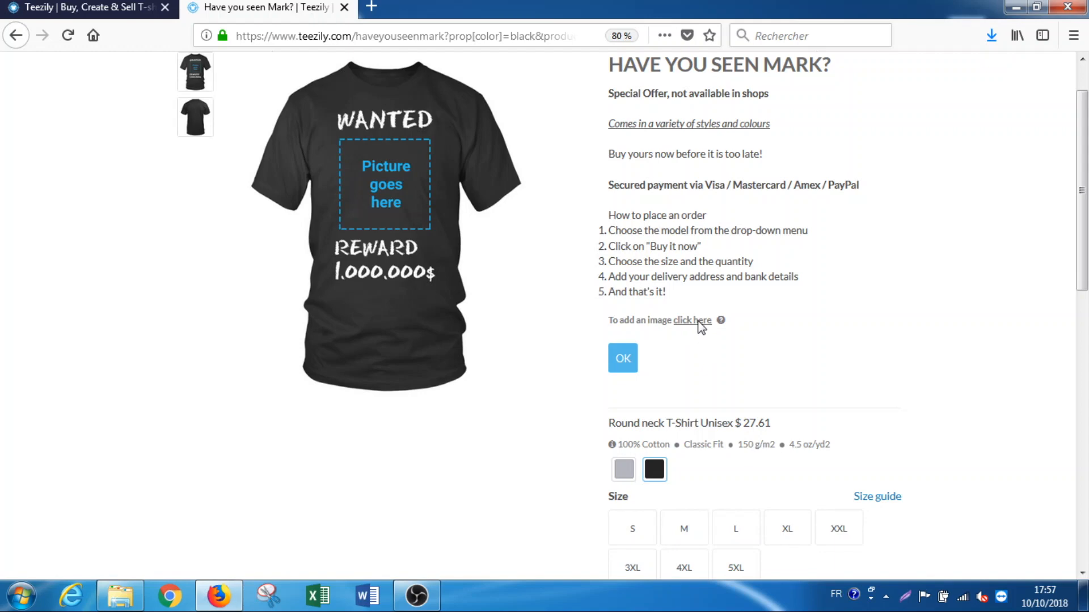
- Upload a cropped face photo into the WANTED shirt's picture placeholder
left_click(692, 320)
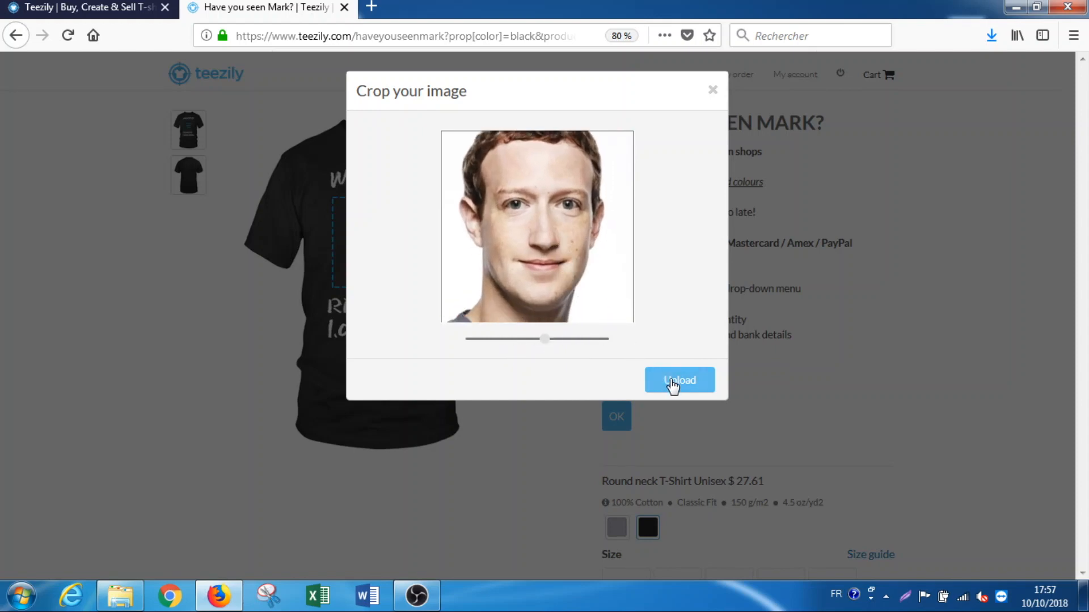
left_click(679, 380)
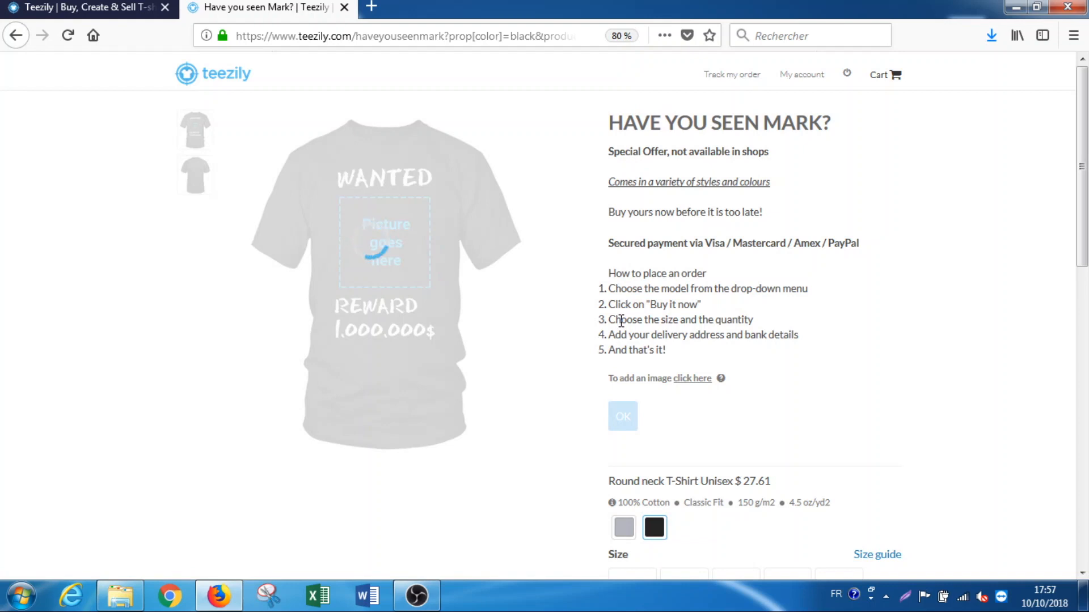